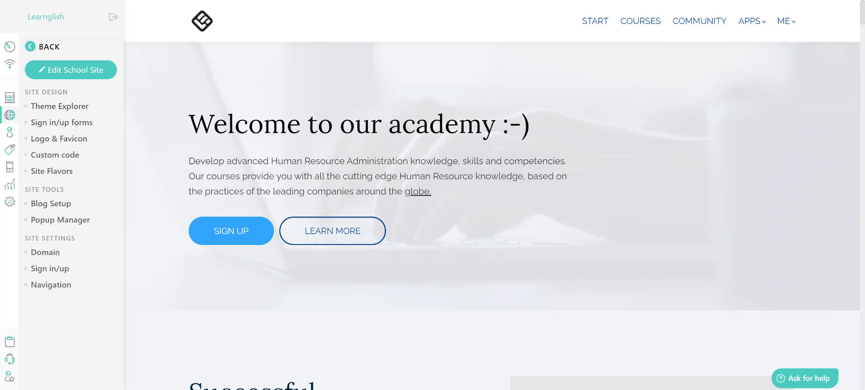
mouse_move(9, 116)
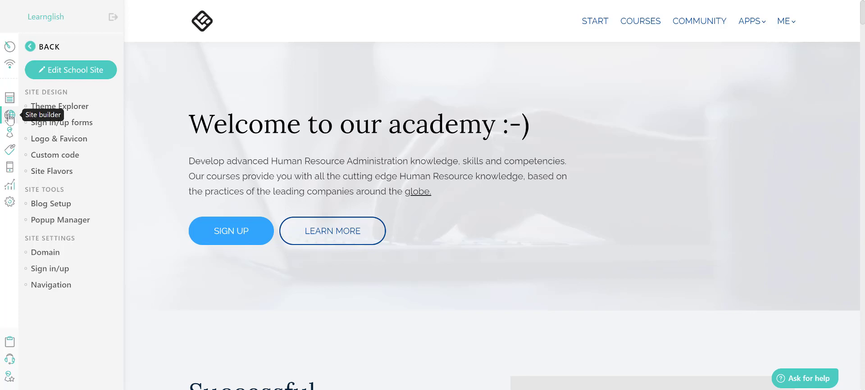
Enter the site builder so the school's Home page loads in the editor.
click(70, 70)
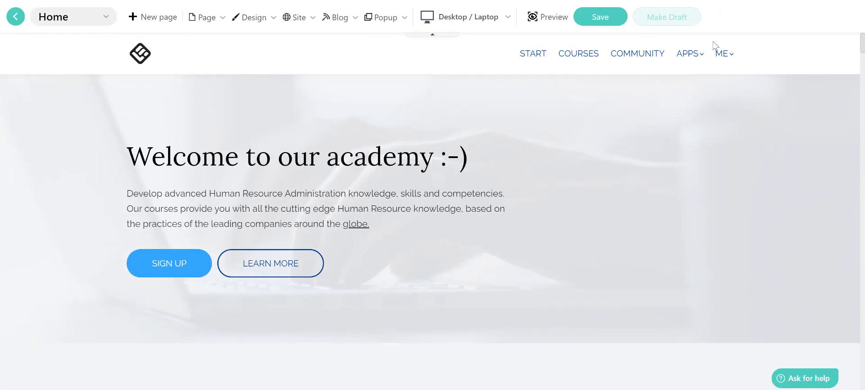
Bring up the list of site pages to pick the Easy Grammar course.
click(73, 16)
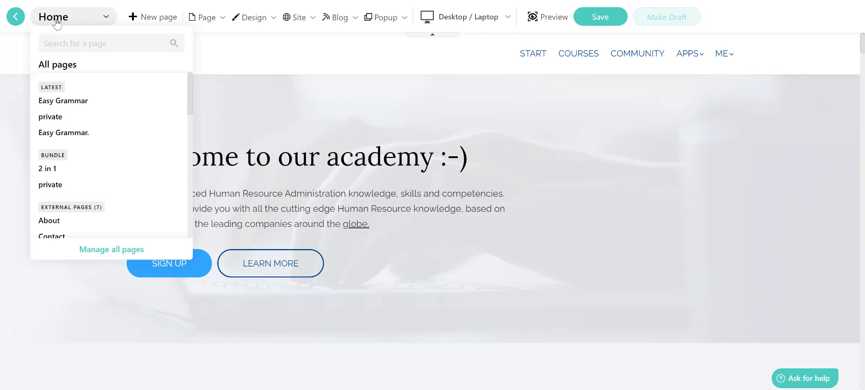
mouse_move(63, 100)
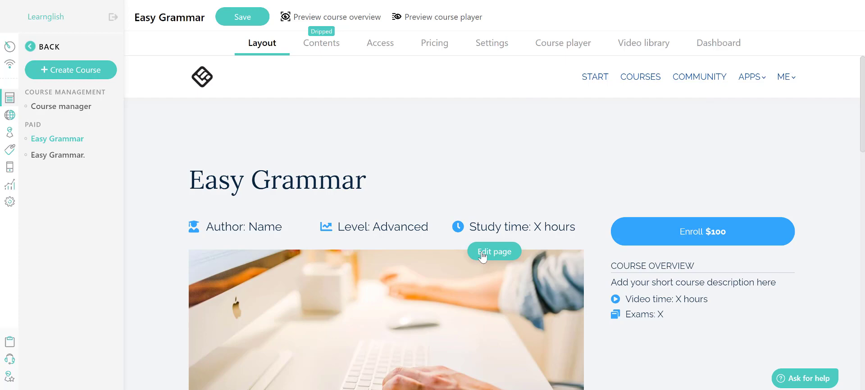
Edit the Easy Grammar course page and move down to its course contents section.
click(493, 251)
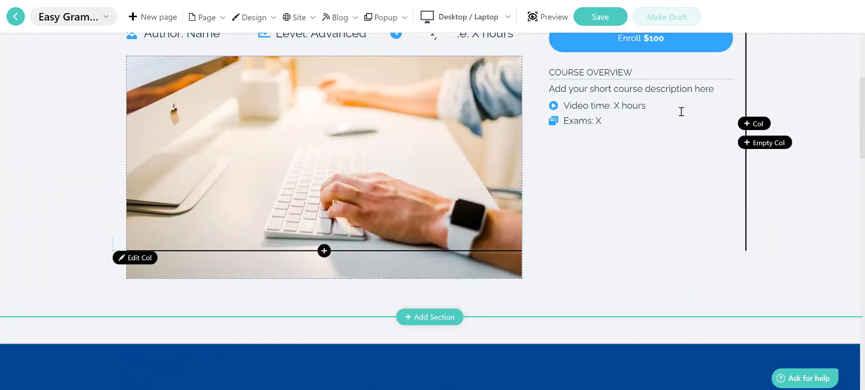
scroll(down, 3)
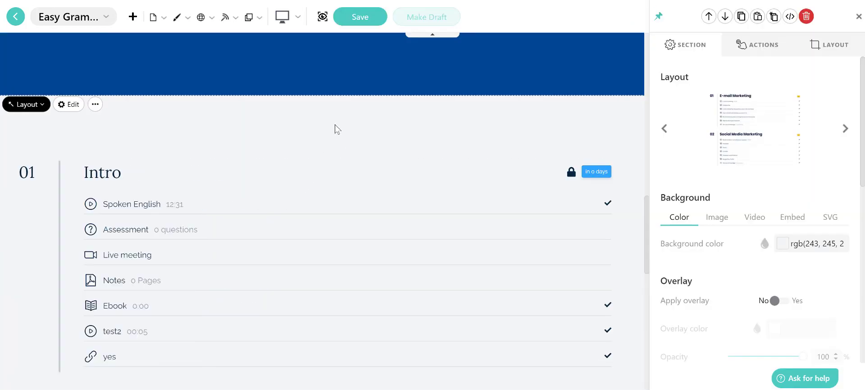
mouse_move(295, 213)
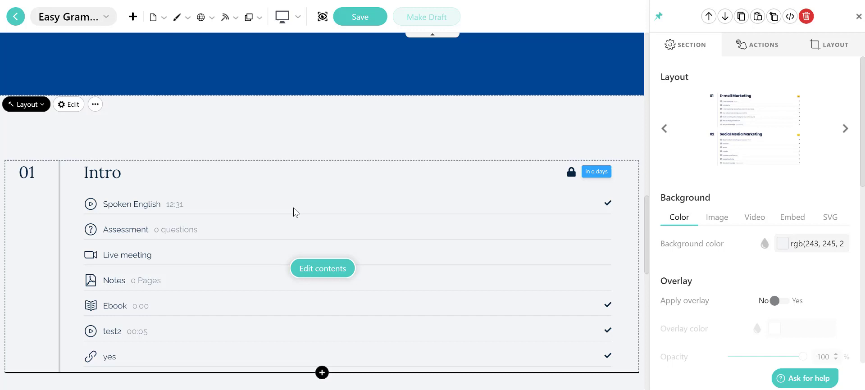
mouse_move(321, 222)
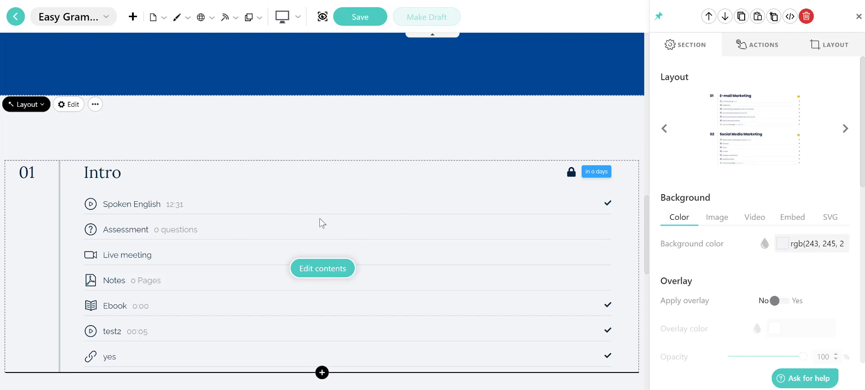
mouse_move(757, 16)
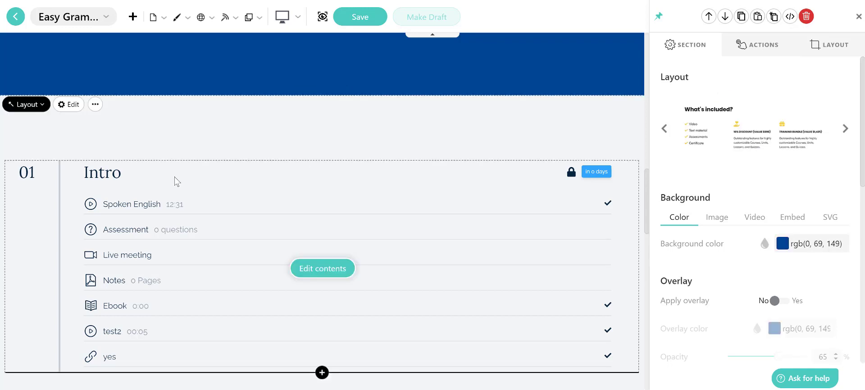
Reach the blue What's included? section showing its layout and background settings.
scroll(down, 3)
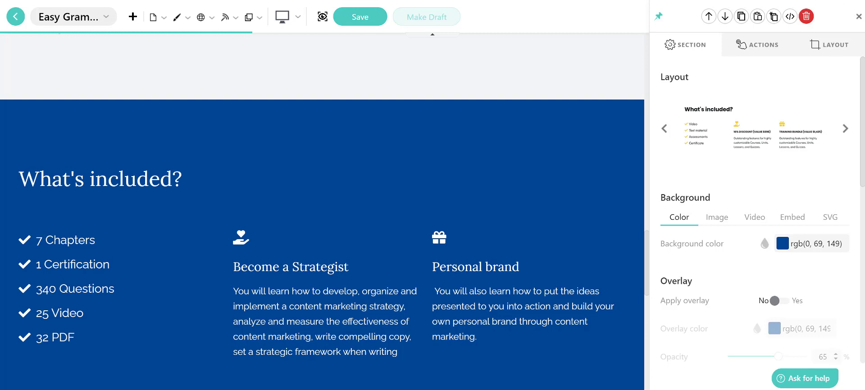
mouse_move(819, 10)
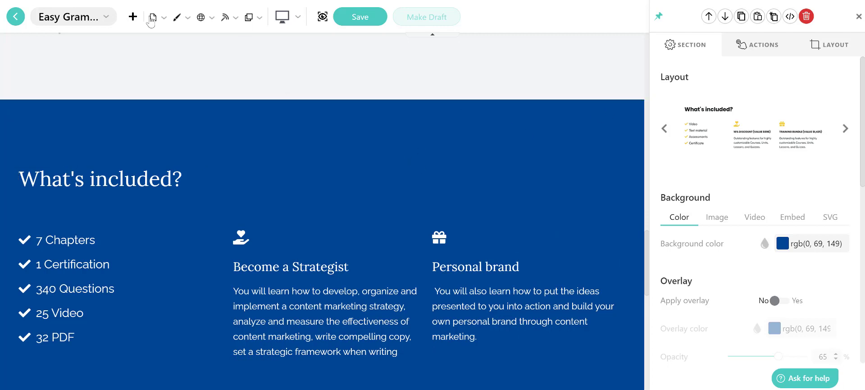
Copy all sections of the Easy Grammar page via the Page menu.
click(154, 16)
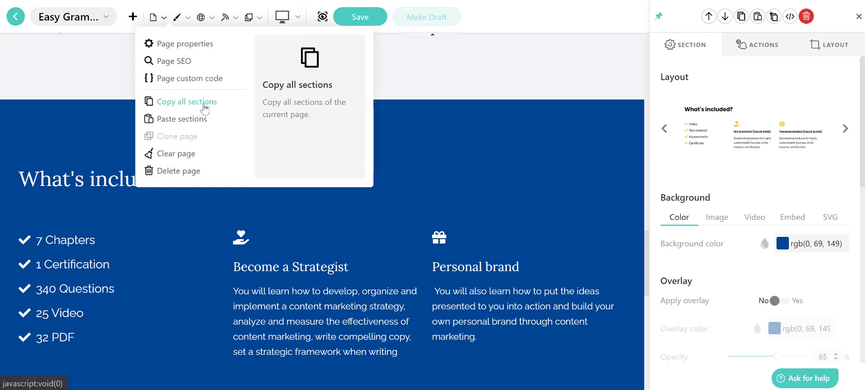
click(188, 101)
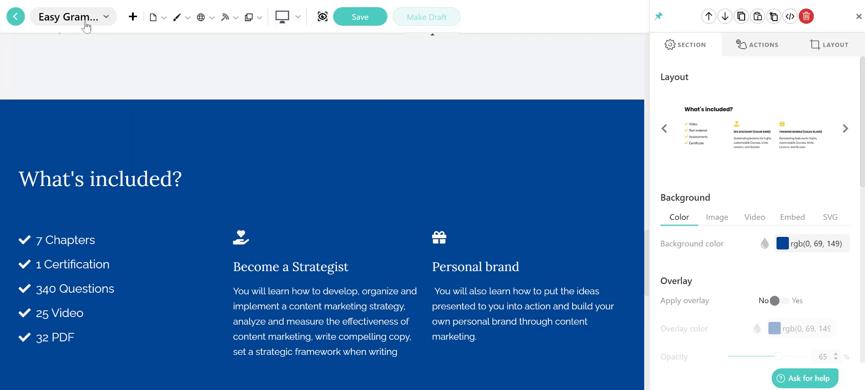
Switch to the other course page and reopen its page-wide options.
click(73, 17)
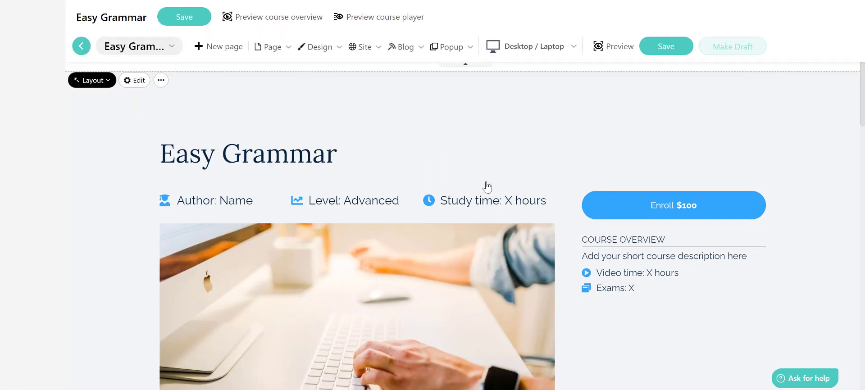
click(272, 46)
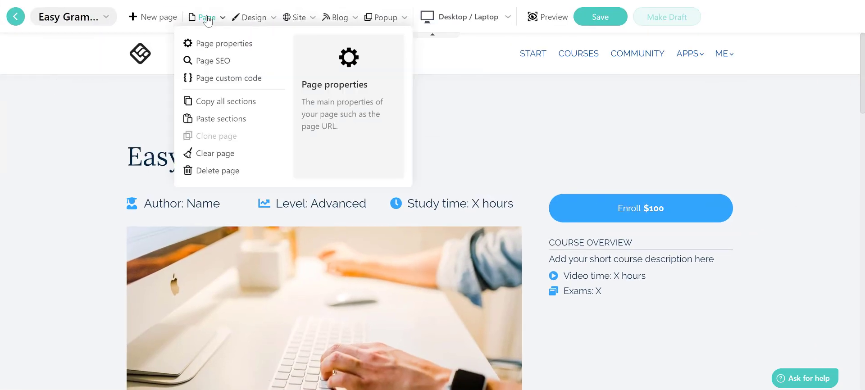
mouse_move(220, 119)
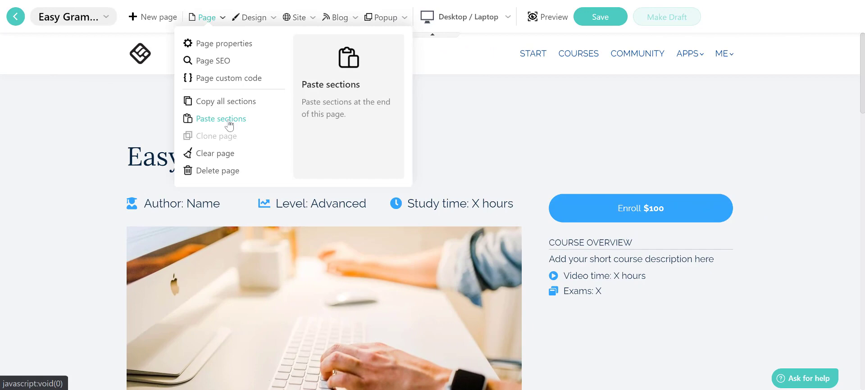
Paste the copied sections onto the Easy Grammar course page.
click(221, 119)
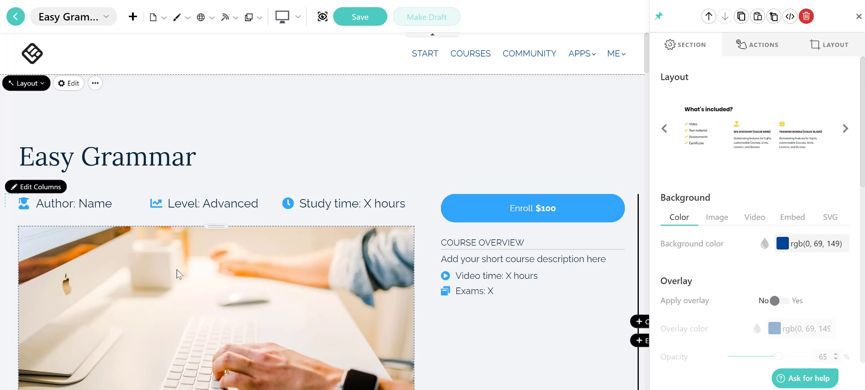
mouse_move(158, 284)
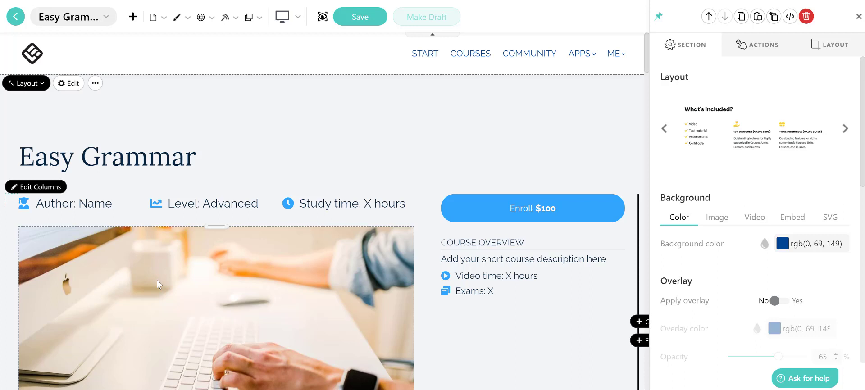